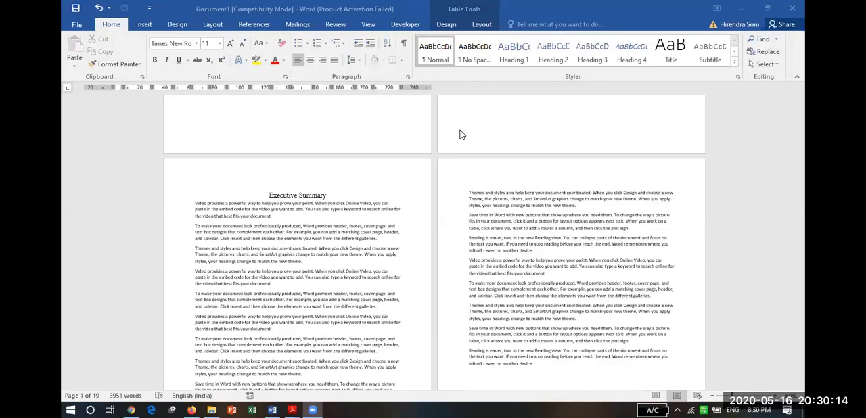
mouse_move(501, 237)
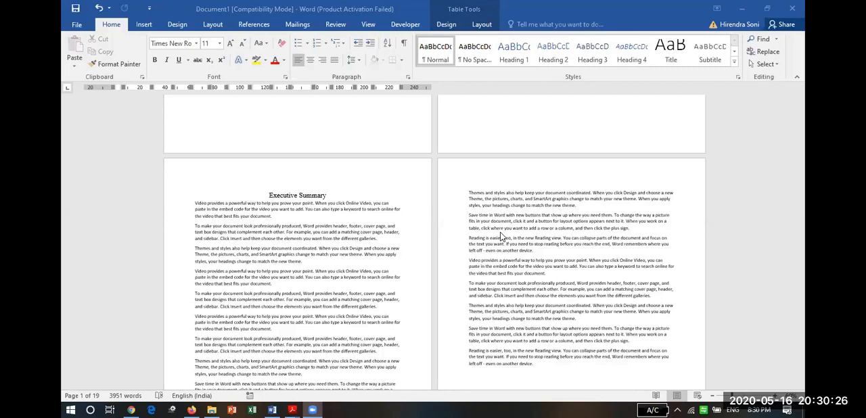